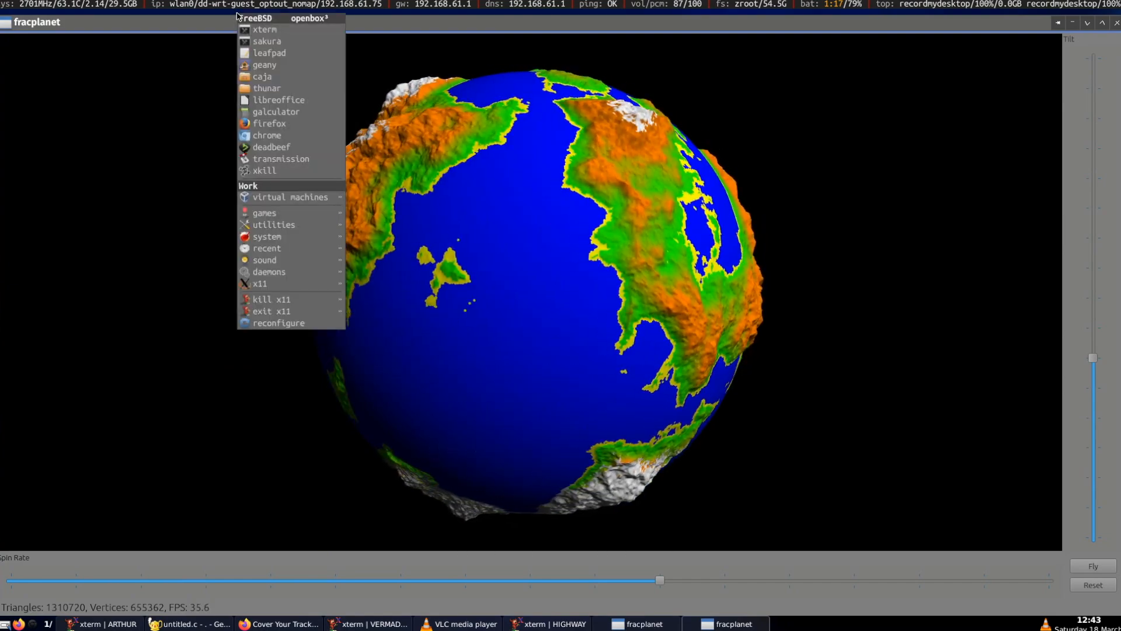
# Run btop in the TWILIGHT xterm to show live CPU, memory, disk, network and process usage
pyautogui.click(264, 29)
pyautogui.write('btop')
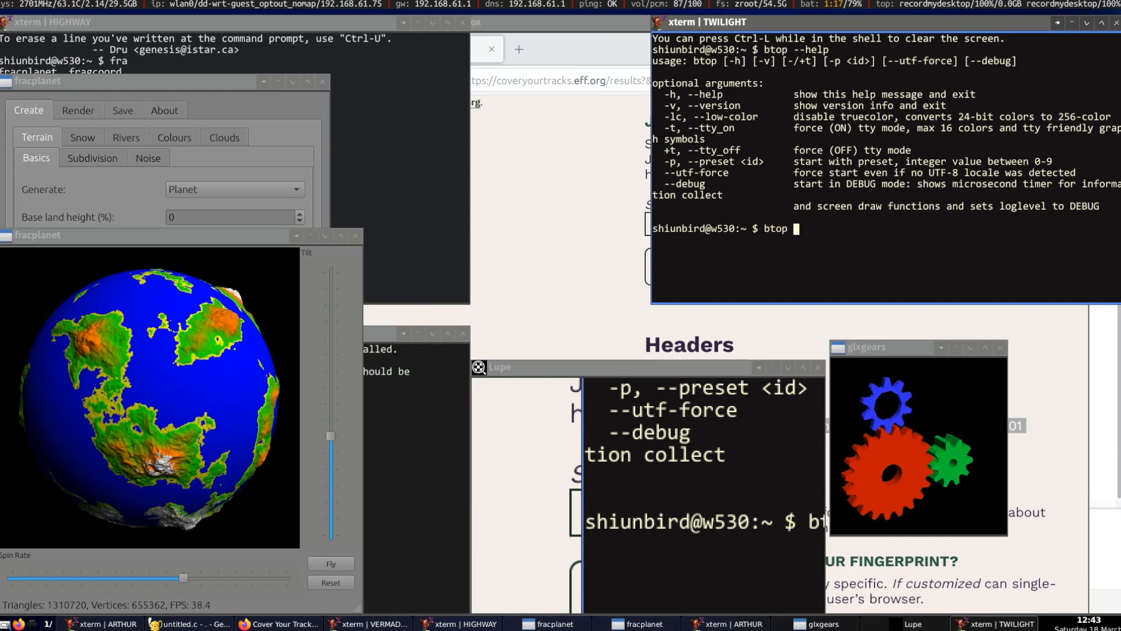
pyautogui.press('Return')
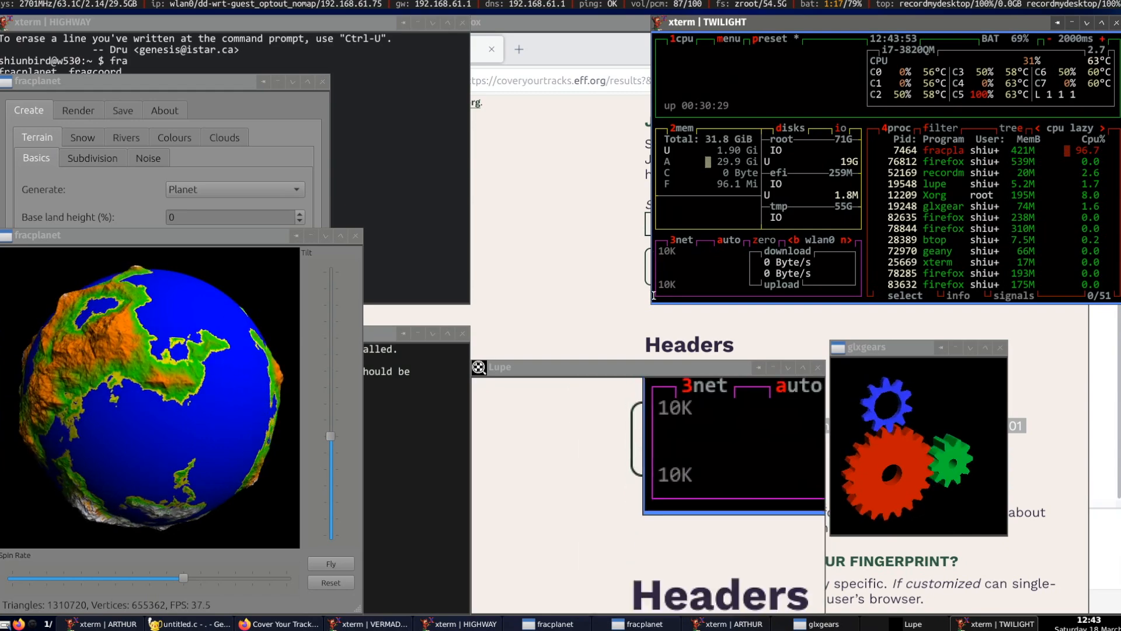